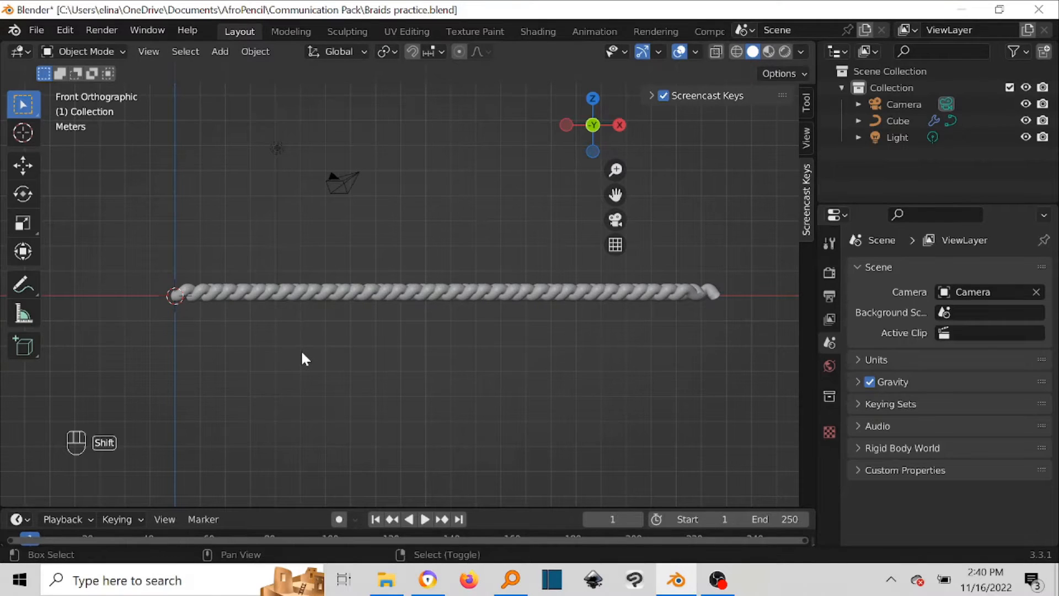
# Add a NURBS path beside the braid and enter Edit Mode on its control points.
pyautogui.press('shift+a')
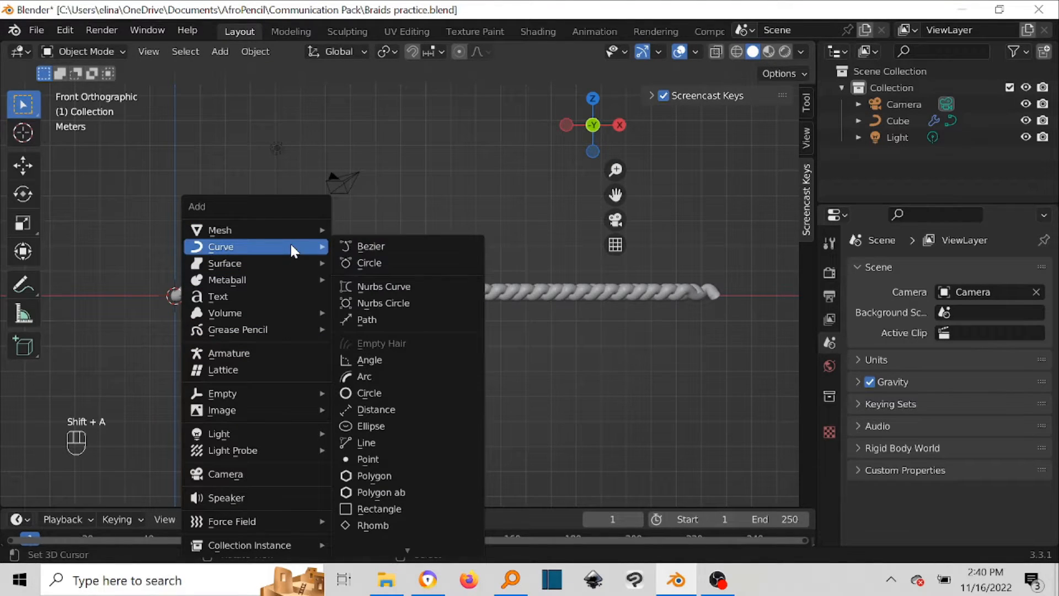
pyautogui.click(366, 320)
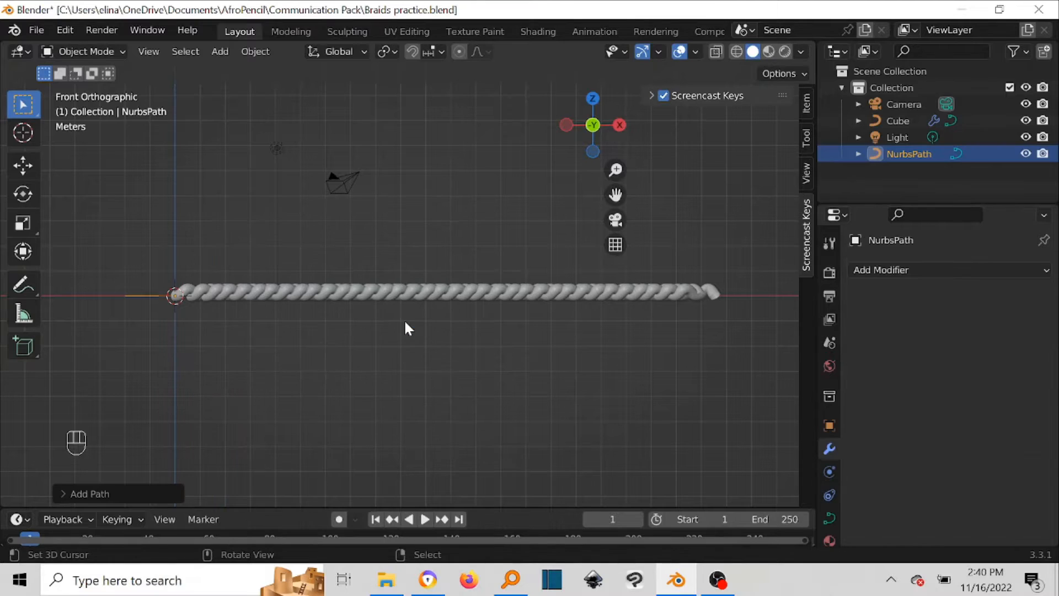
pyautogui.press('Tab')
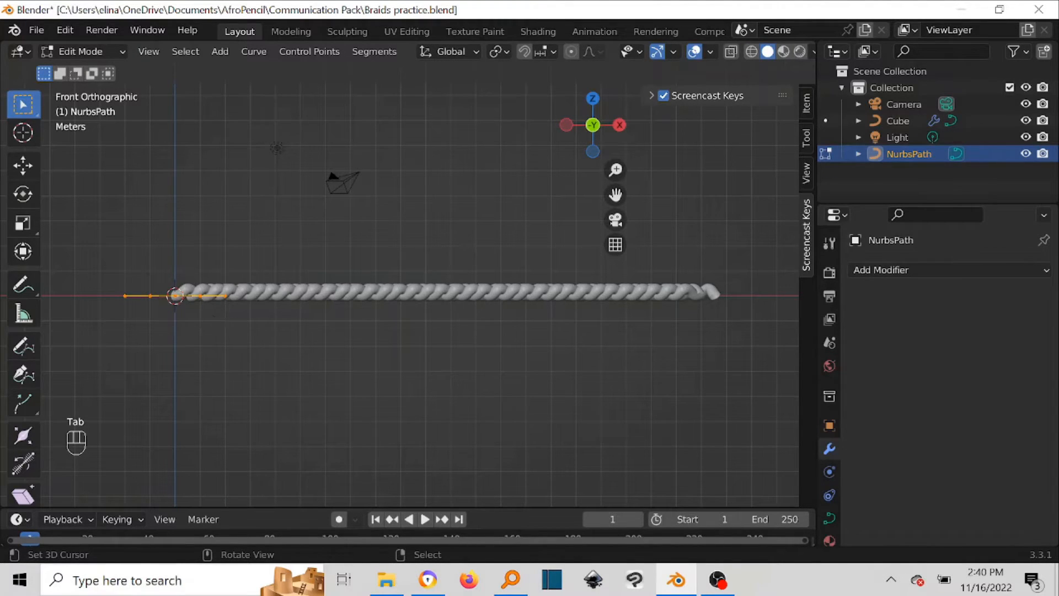
# Scale and move the path's control points along X so it spans the braid's length.
pyautogui.press('s')
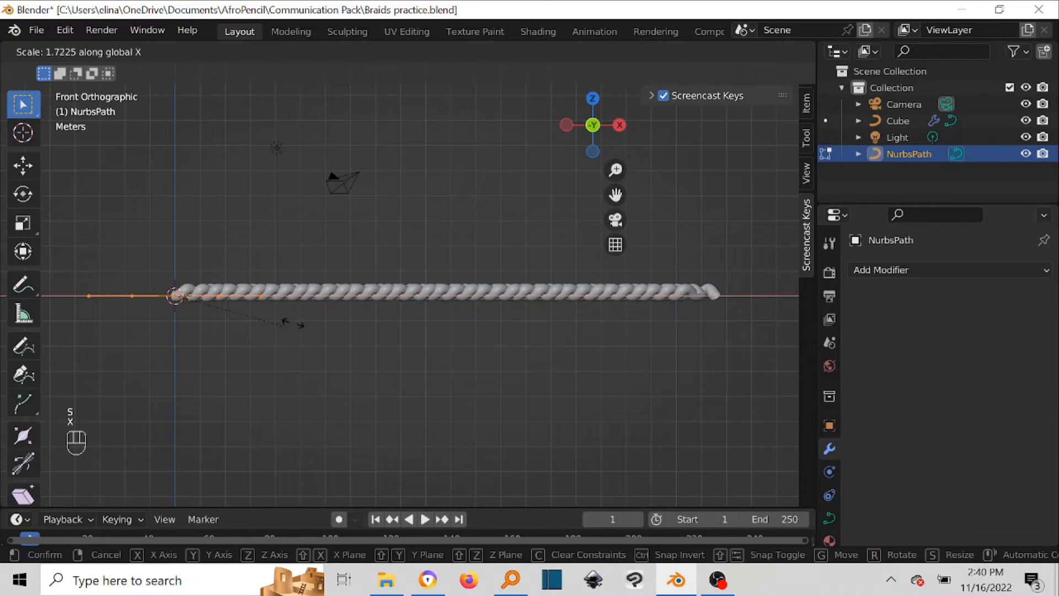
pyautogui.moveTo(705, 313)
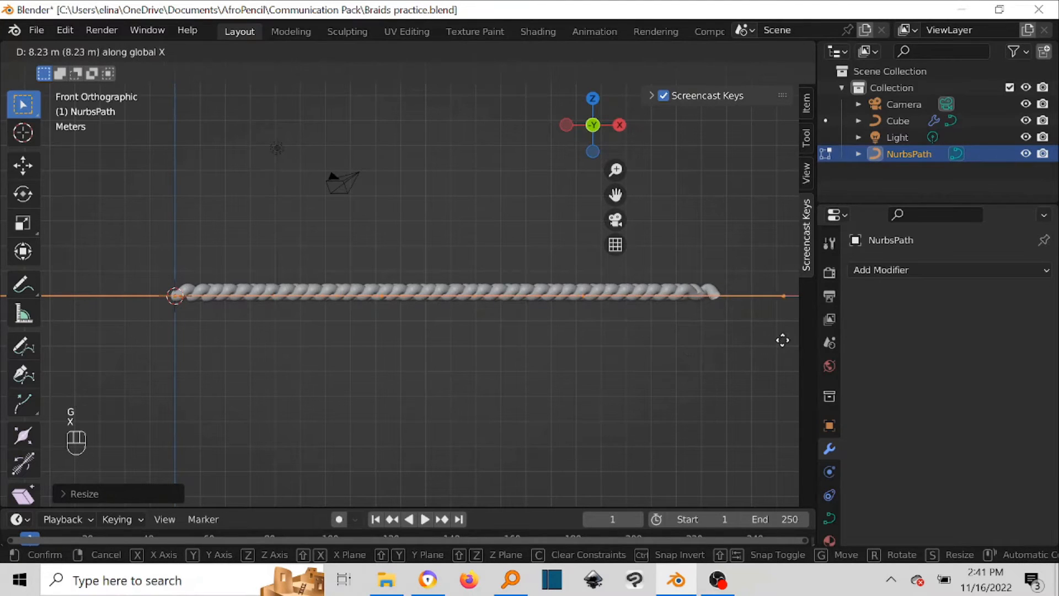
pyautogui.moveTo(158, 338)
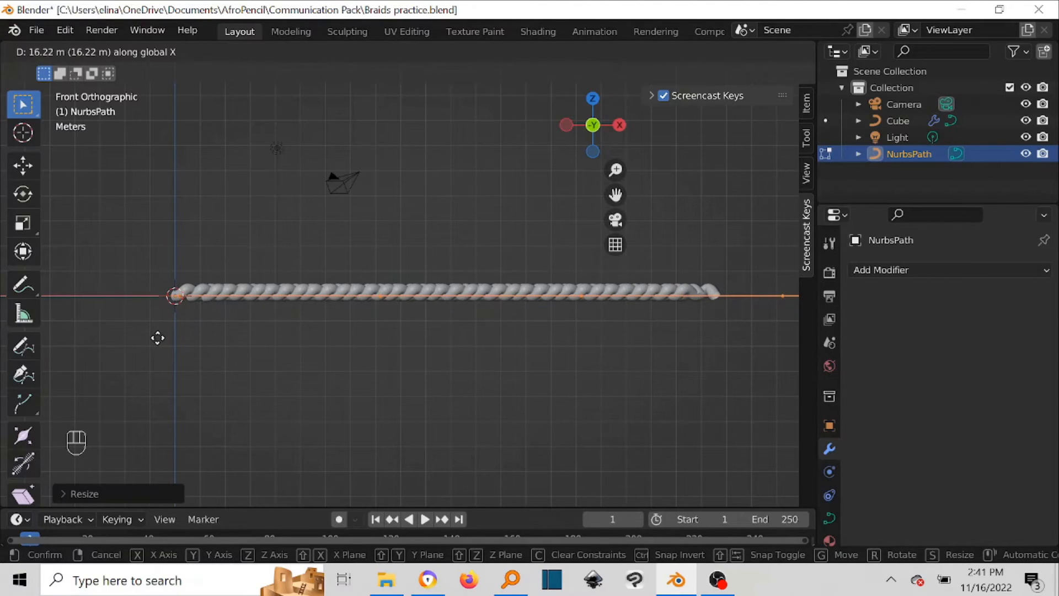
pyautogui.click(80, 52)
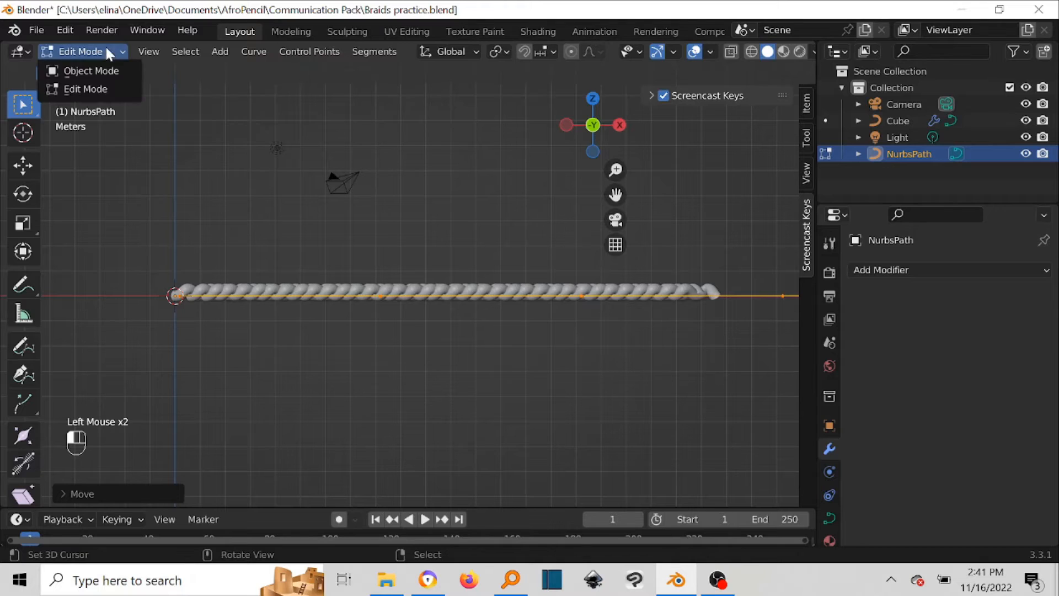
# In Object Mode, set the path's origin to the 3D cursor, then to Center of Mass (Surface).
pyautogui.click(91, 71)
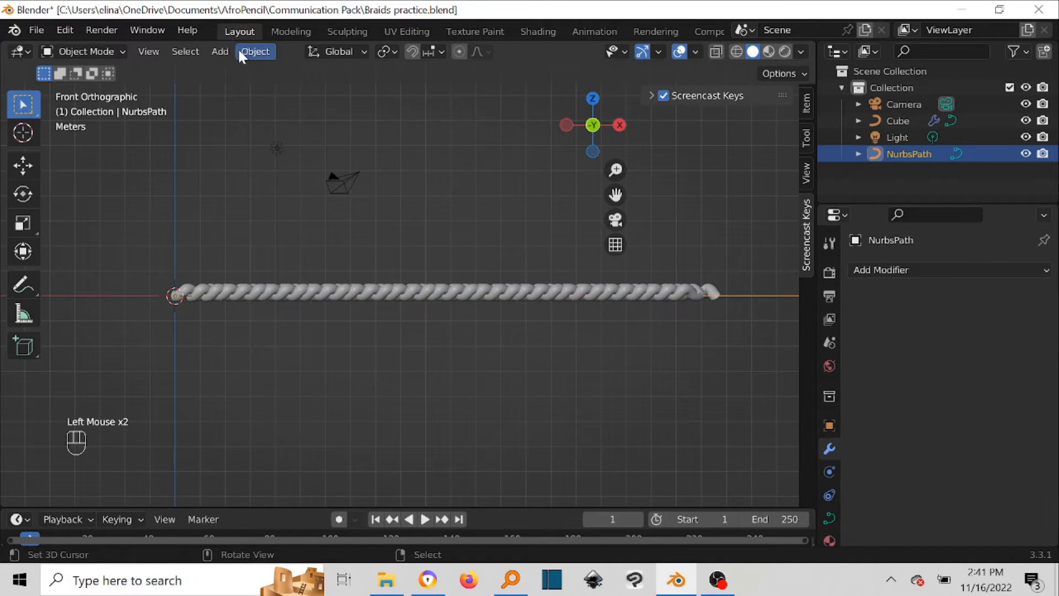
pyautogui.click(255, 52)
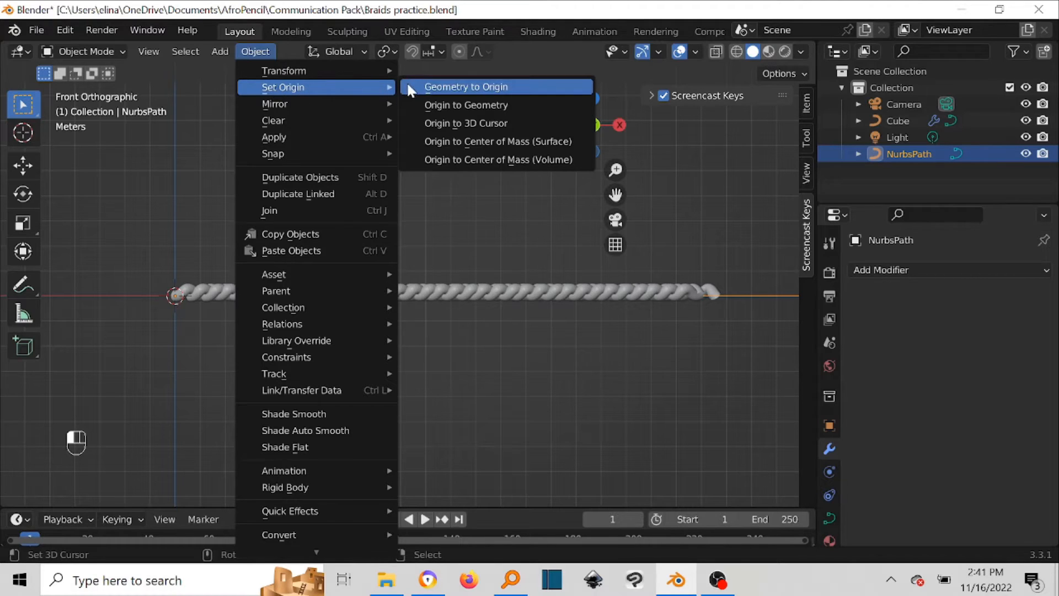
pyautogui.moveTo(466, 123)
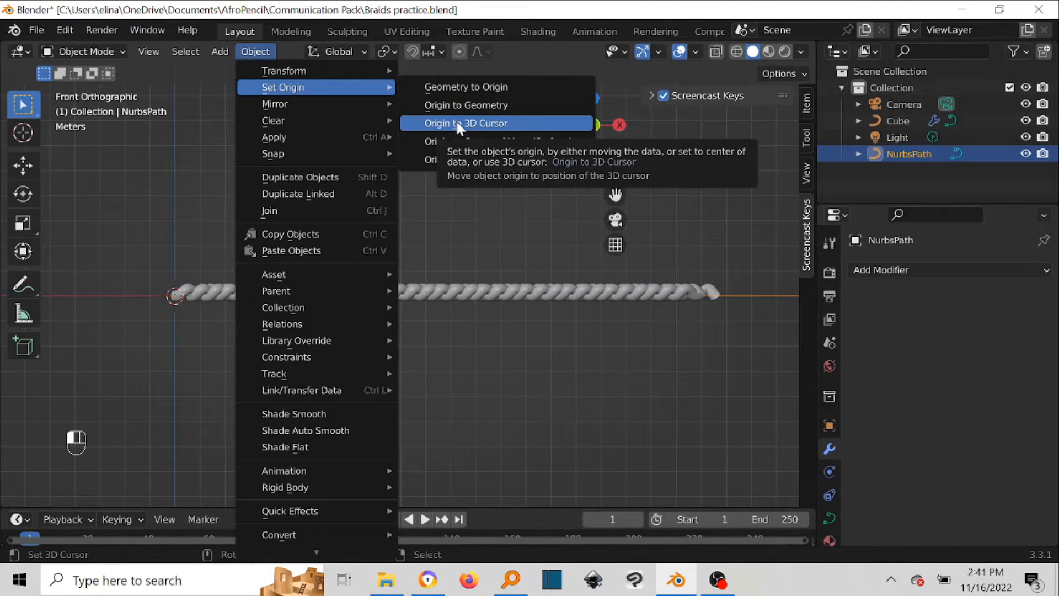
pyautogui.click(466, 123)
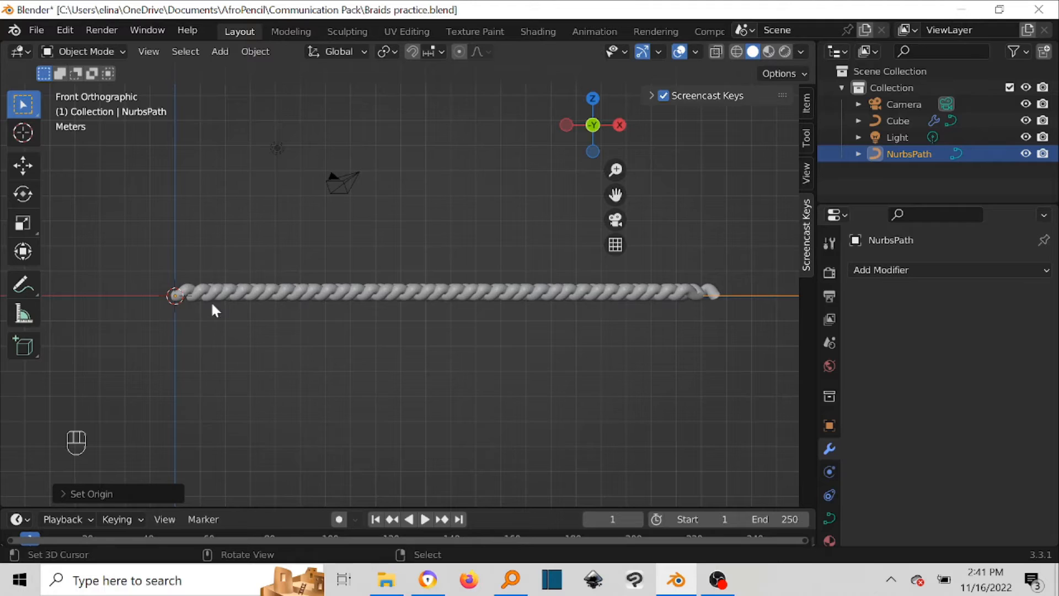
pyautogui.click(255, 51)
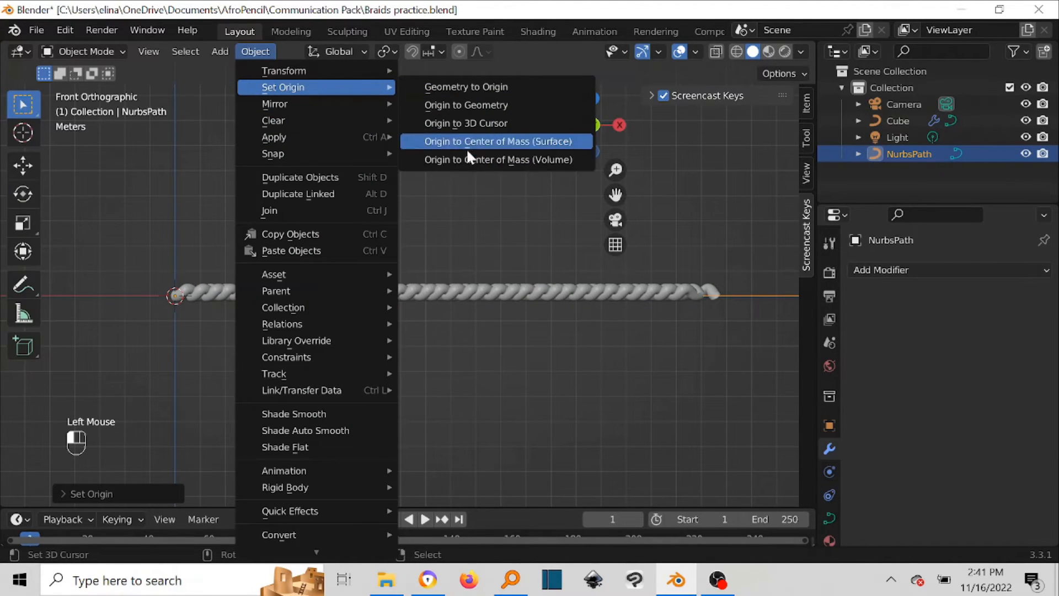
pyautogui.moveTo(489, 141)
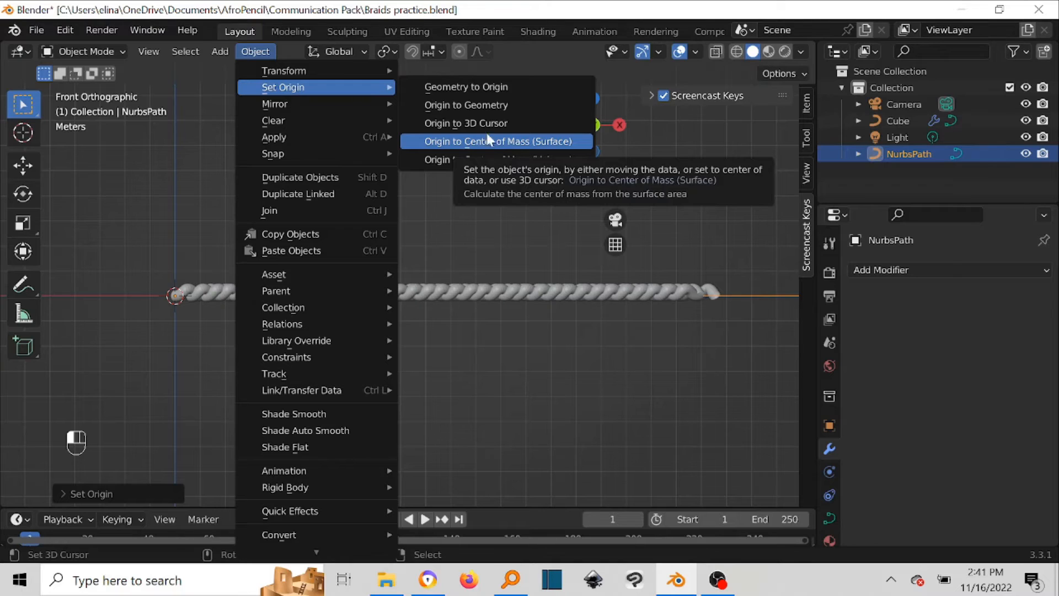
pyautogui.click(498, 141)
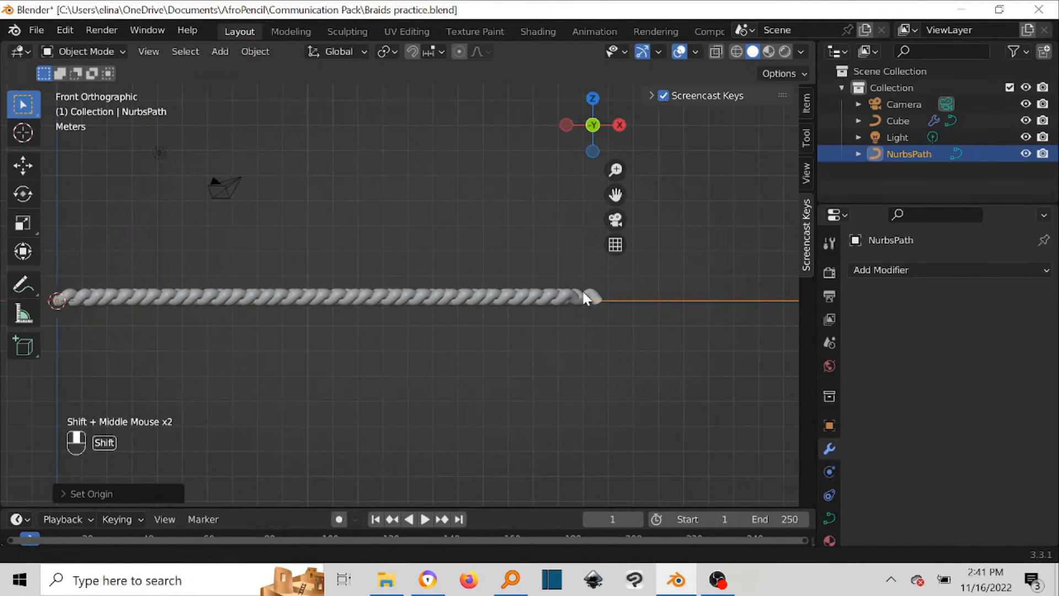
# Apply the path's Location transform so its values are baked into the path data.
pyautogui.press('ctrl+a')
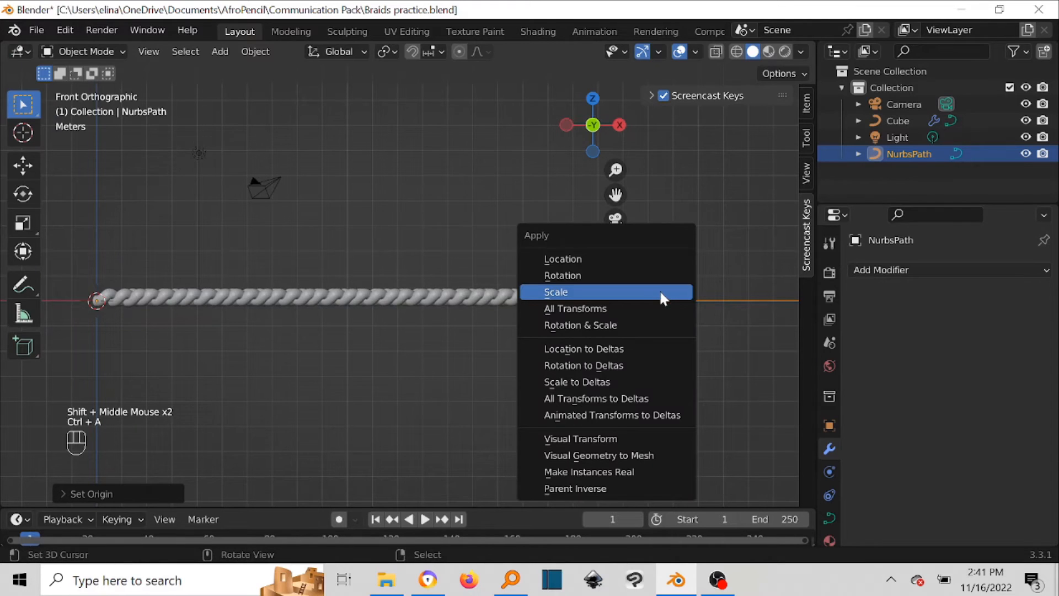
pyautogui.moveTo(631, 277)
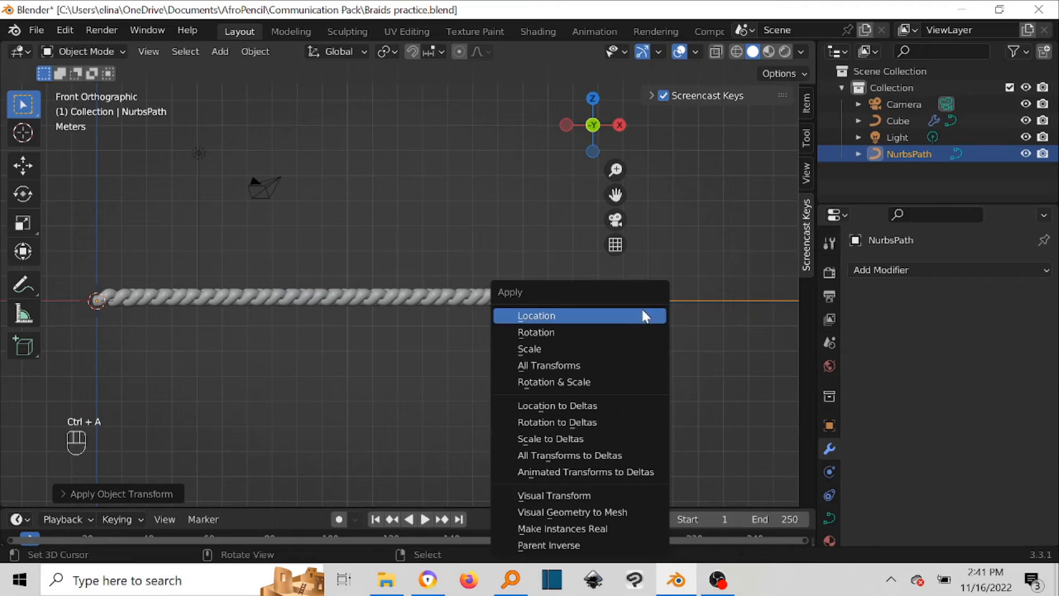
pyautogui.click(537, 316)
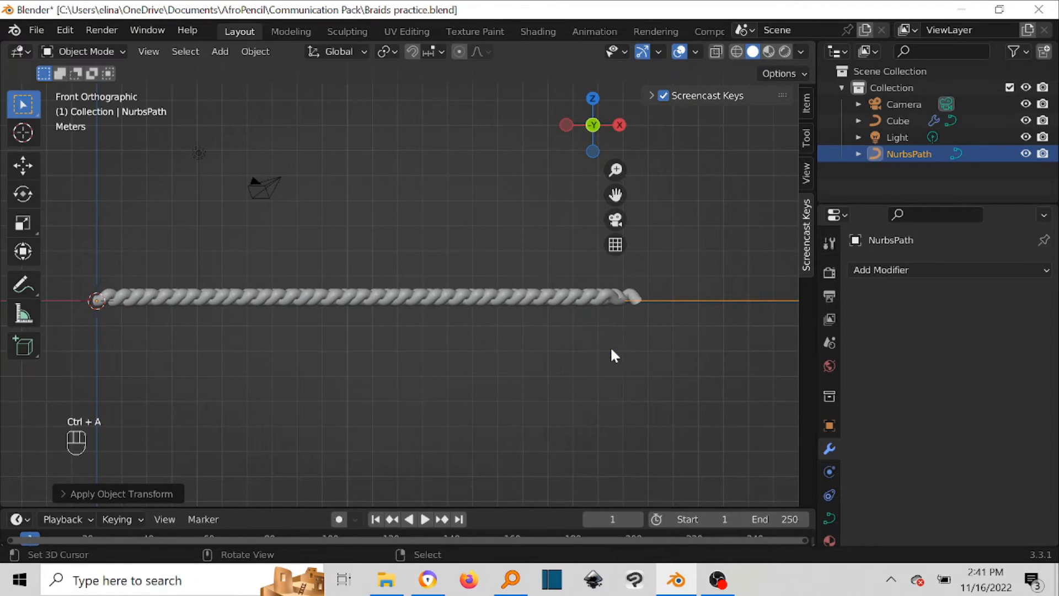
pyautogui.moveTo(528, 302)
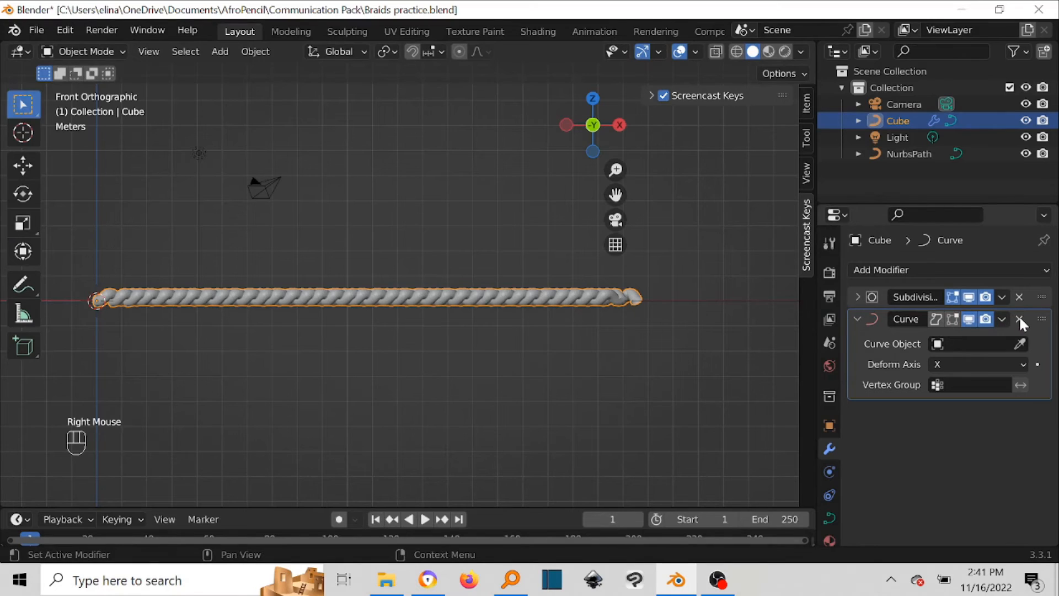
# Replace the braid's old Curve modifier with a new Curve deform modifier targeting NurbsPath.
pyautogui.click(881, 270)
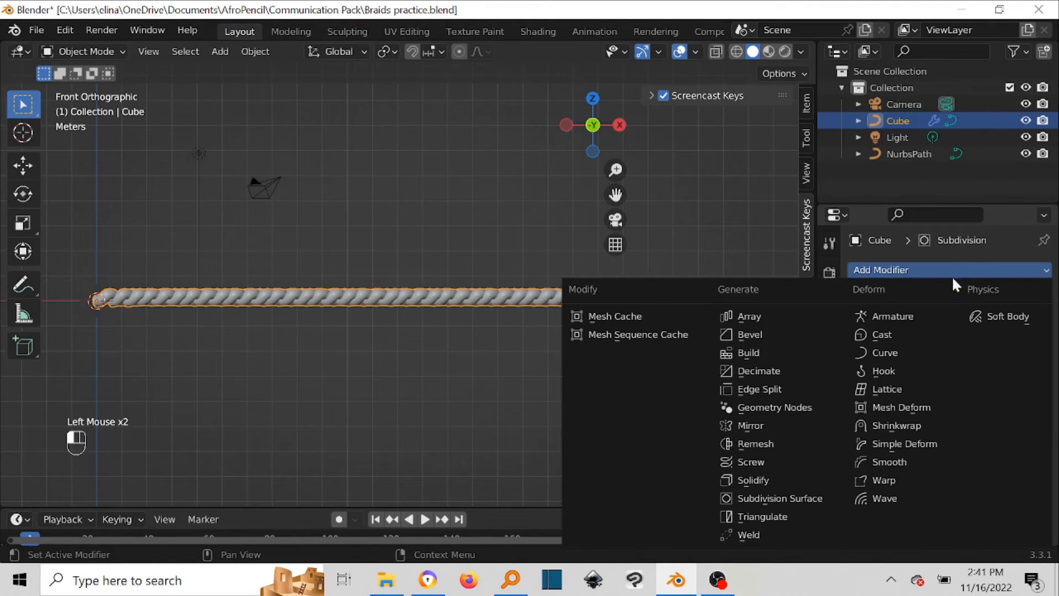
pyautogui.click(884, 353)
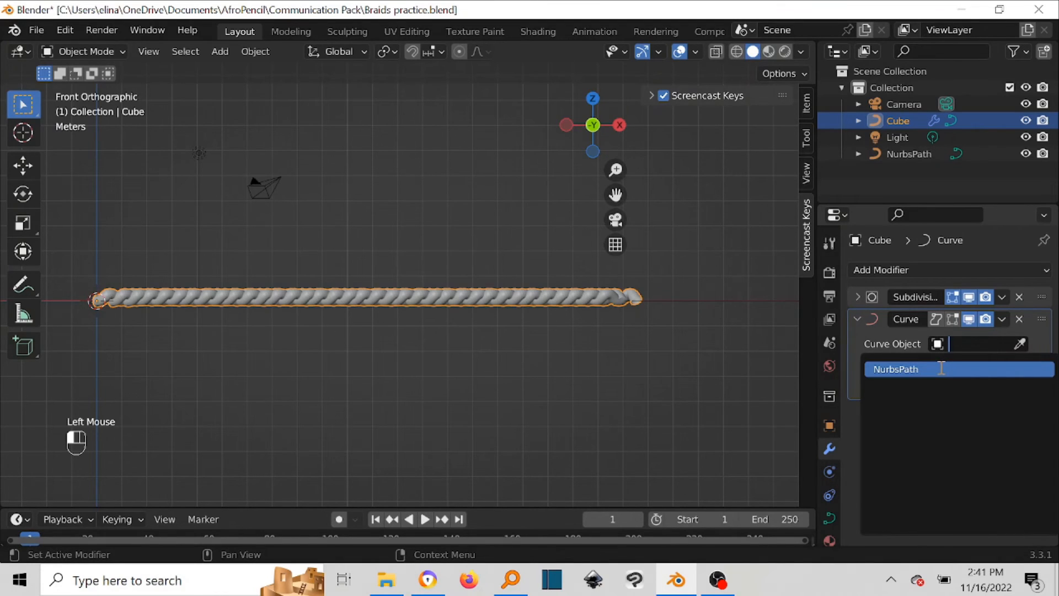
pyautogui.click(896, 368)
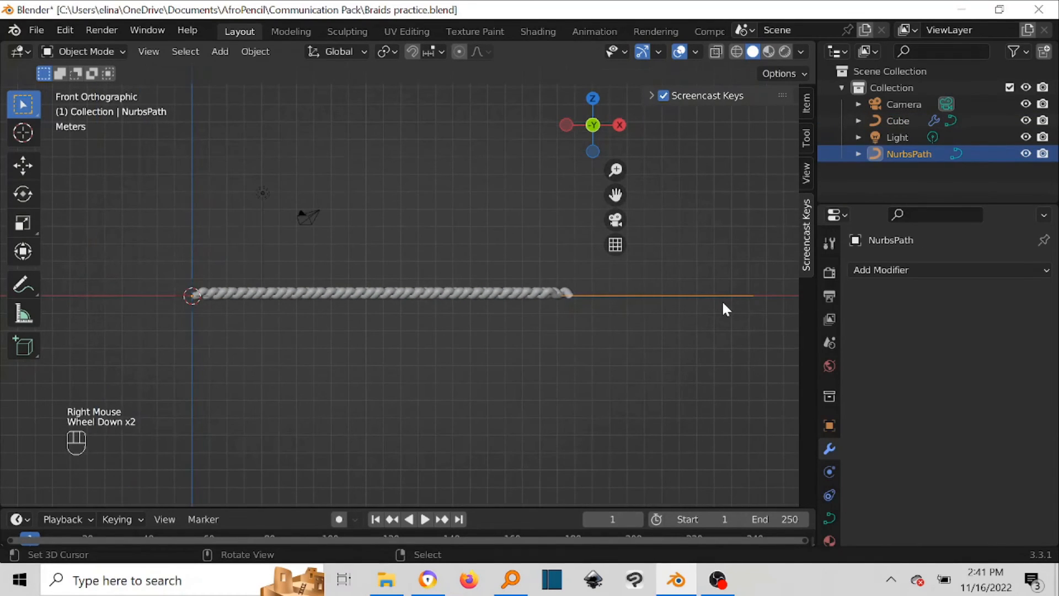
# Edit the path and drag one control point upward, bending the braid into a curve.
pyautogui.press('Tab')
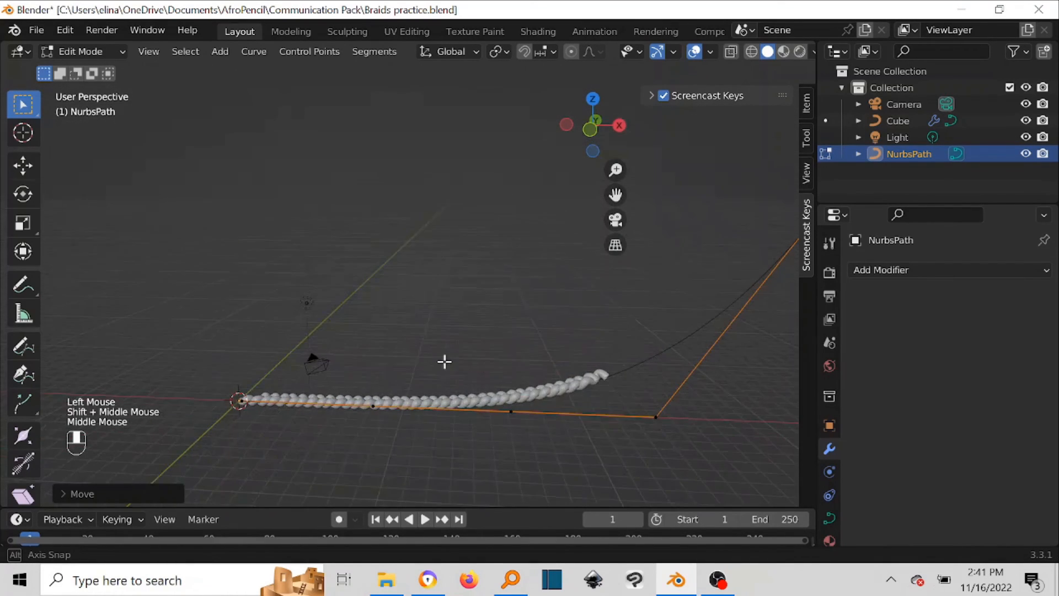
pyautogui.press('g')
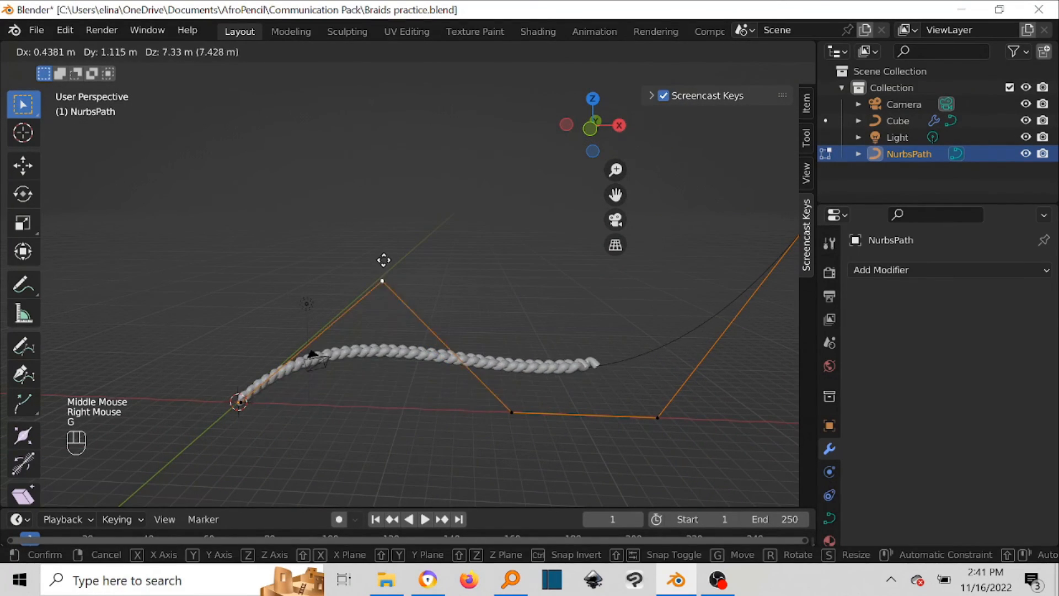